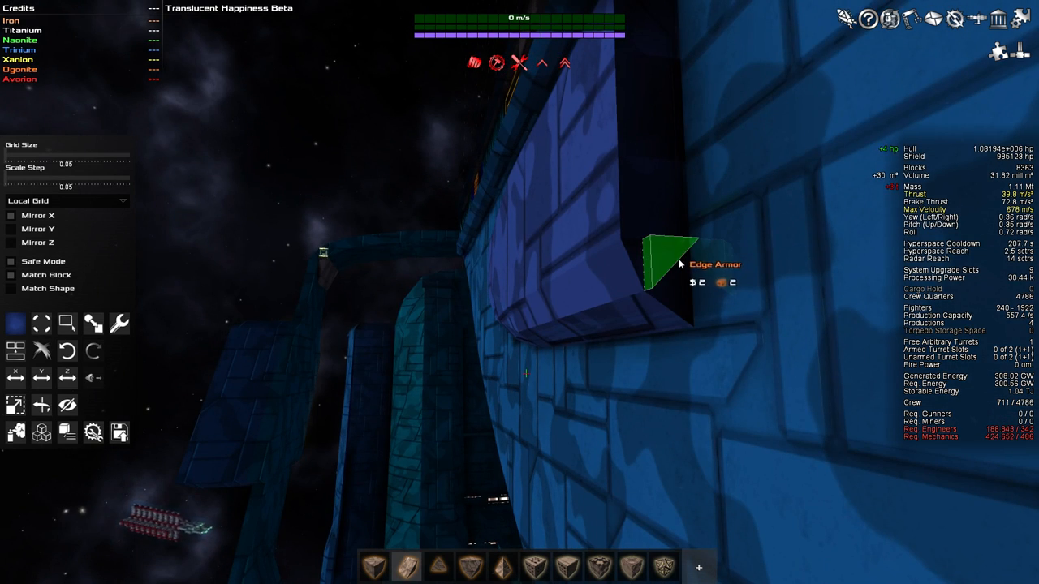
Place an edge armor piece on the hull wall above the ledge.
{"action": "left_click", "coordinate": [650, 268]}
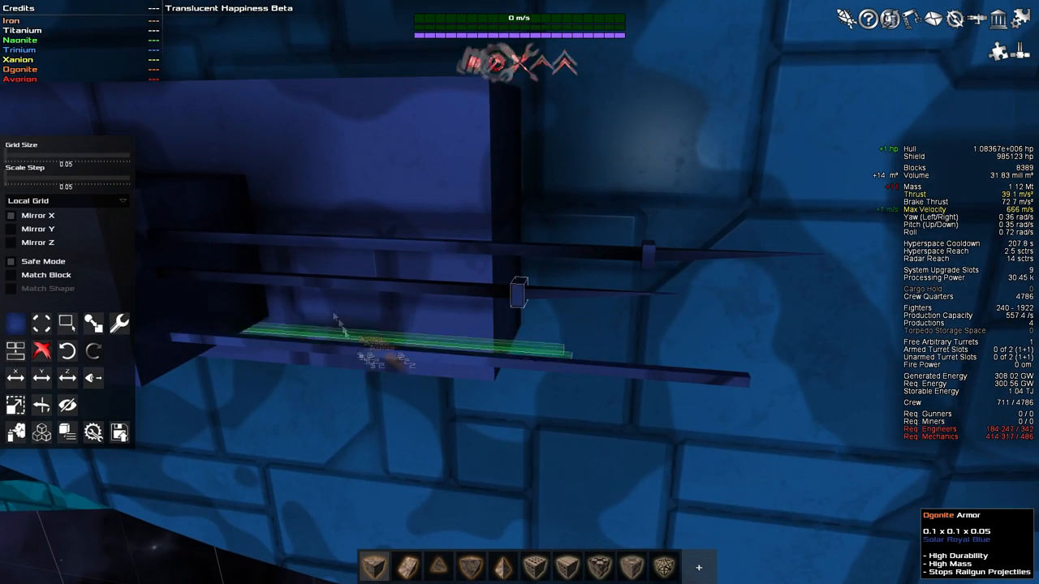
Add thin truss bars and long truss rails running along the hull side.
{"action": "left_click", "coordinate": [321, 349]}
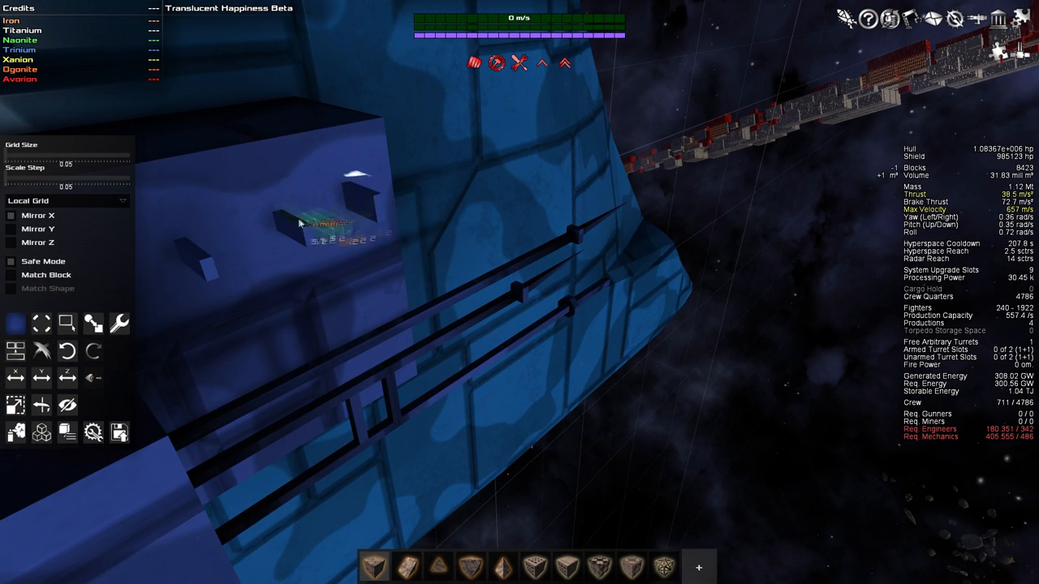
{"action": "left_click", "coordinate": [292, 219]}
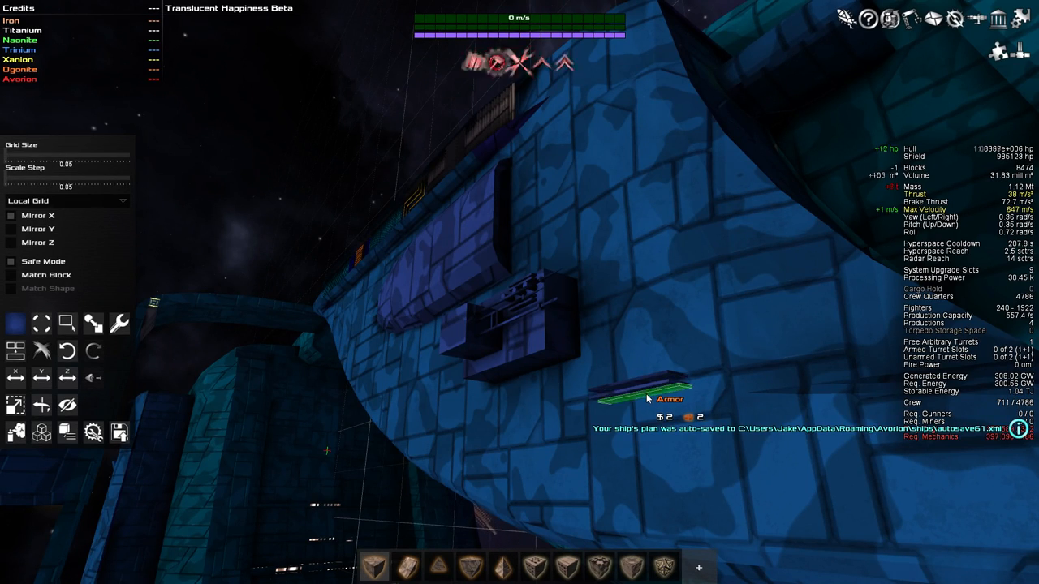
{"action": "left_click", "coordinate": [649, 397]}
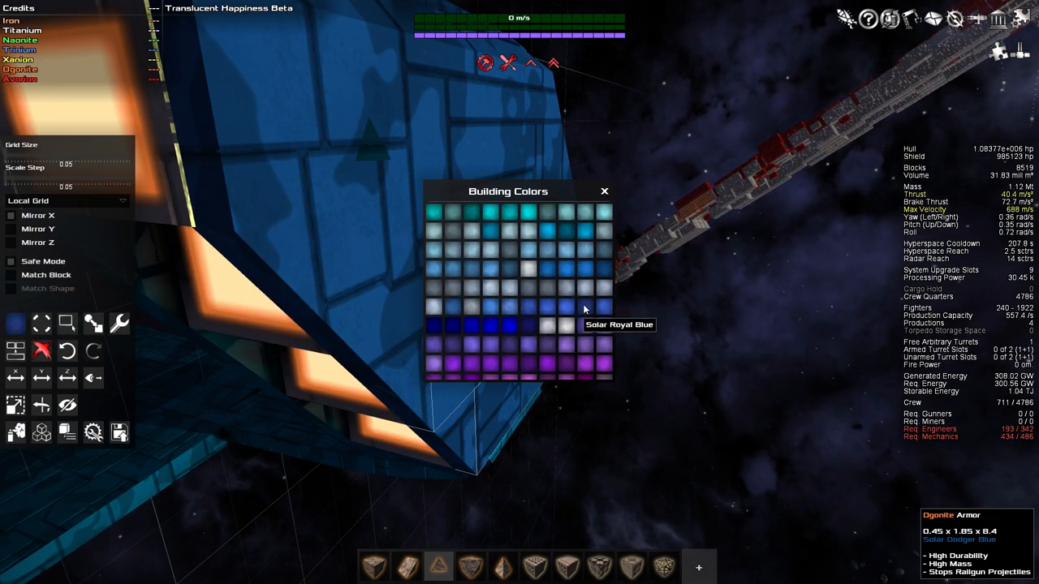
With Solar Royal Blue paint, place corner armor, an edge strip and a long edge slab along the hull.
{"action": "left_click", "coordinate": [604, 192]}
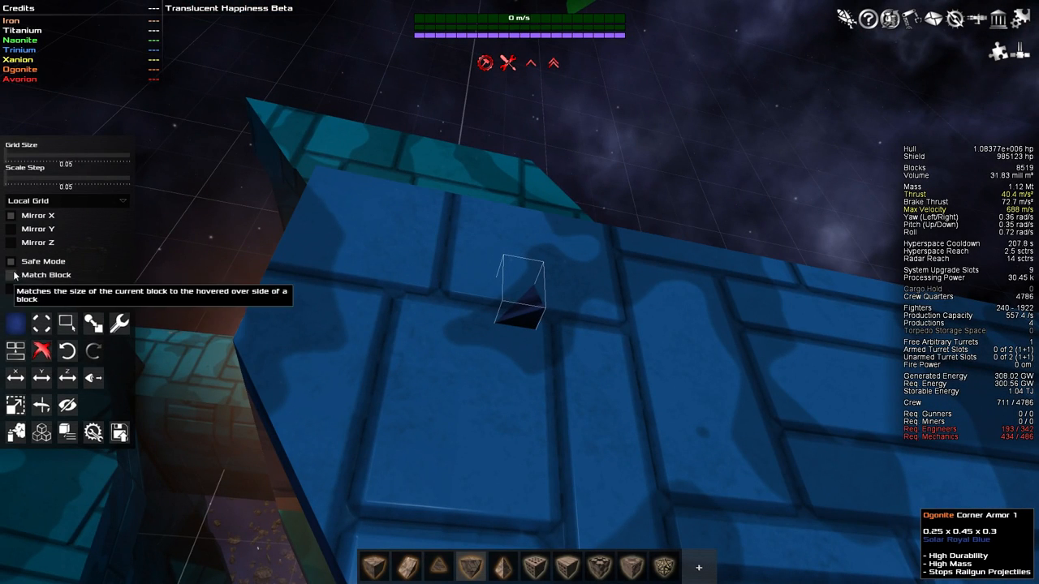
{"action": "left_click", "coordinate": [519, 357]}
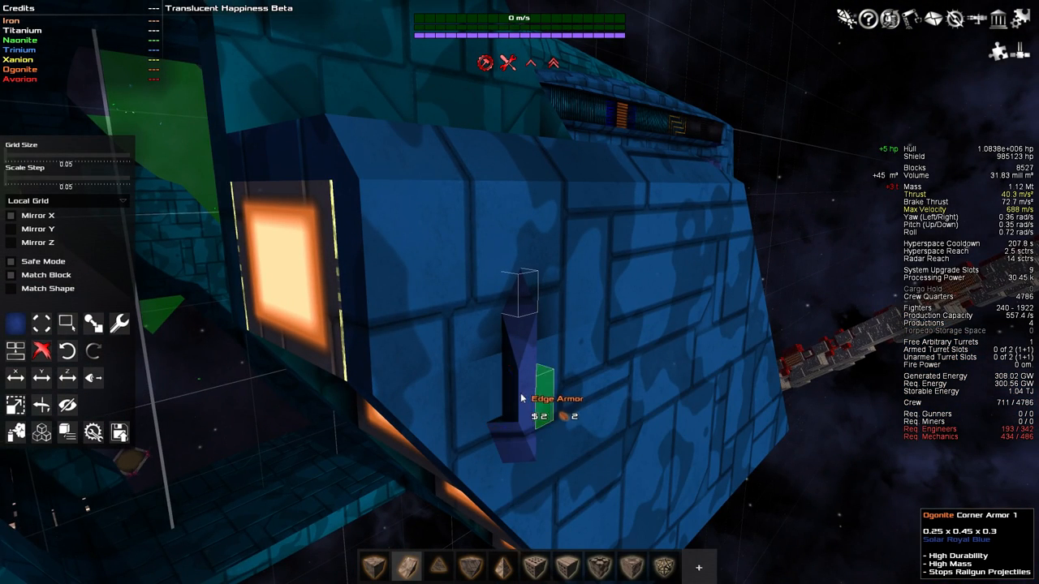
{"action": "left_click", "coordinate": [528, 398]}
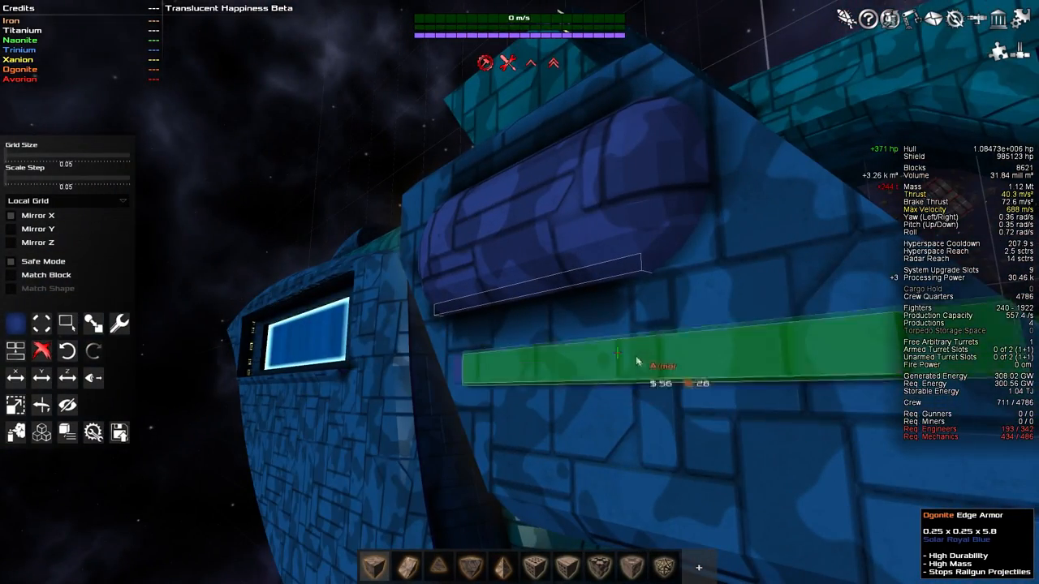
{"action": "left_click", "coordinate": [617, 354]}
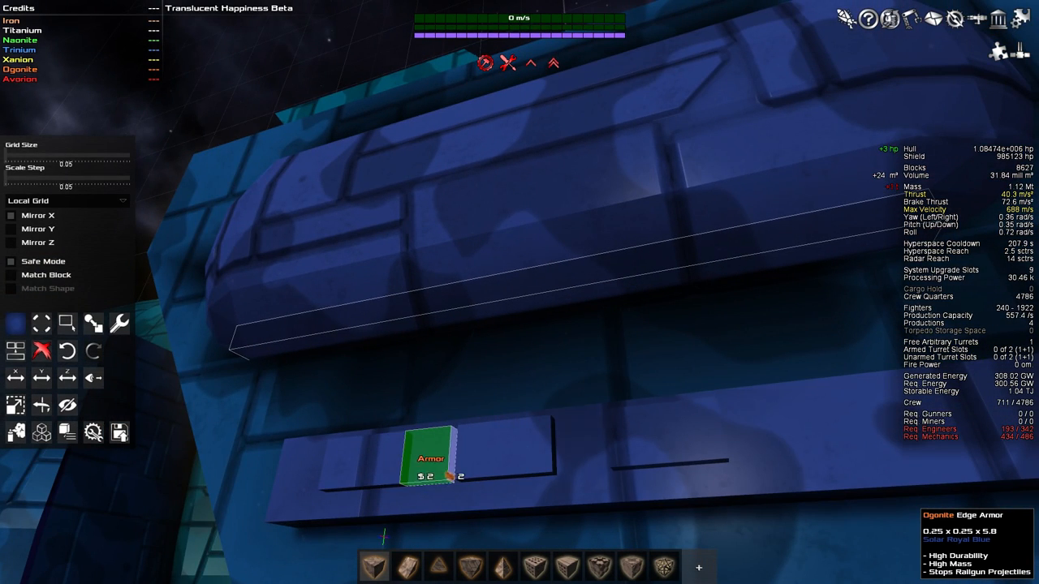
Lay Ogonite Edge Armor strips along the recessed hull groove.
{"action": "left_click", "coordinate": [430, 458]}
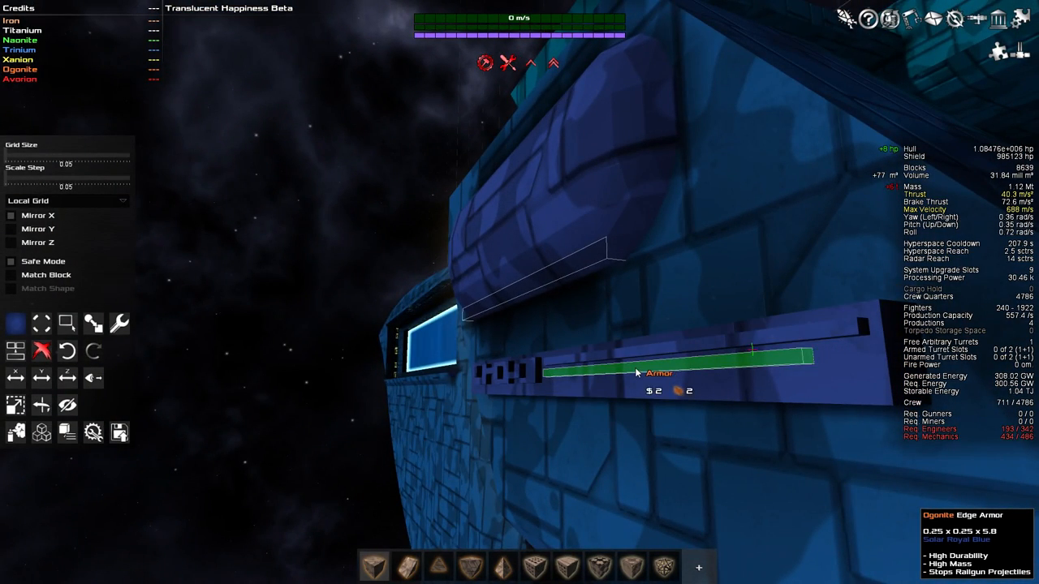
{"action": "left_click", "coordinate": [681, 373]}
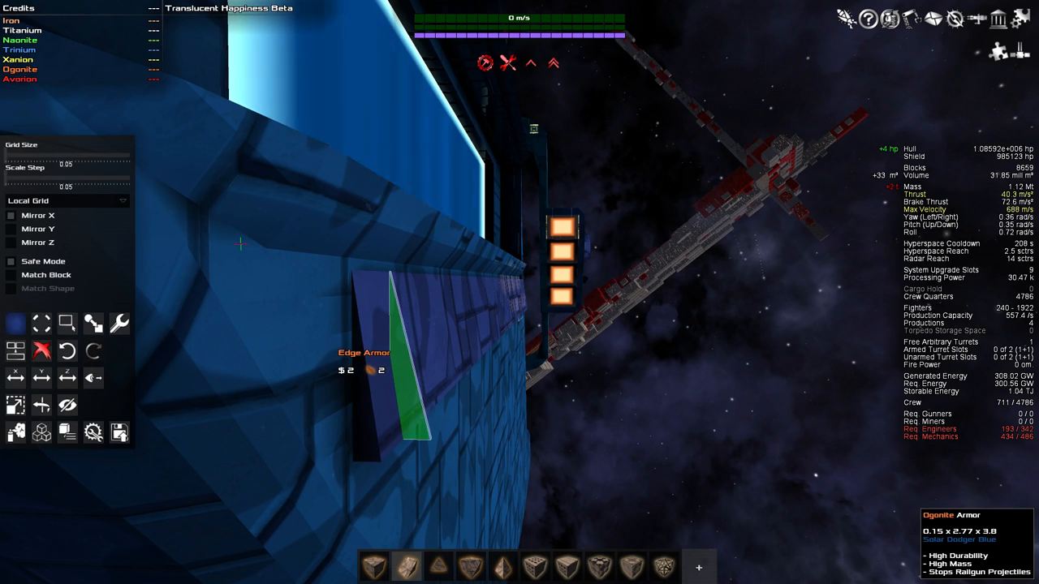
Place two edge armor wedges on the side wall beside the glowing panel.
{"action": "left_click", "coordinate": [397, 357]}
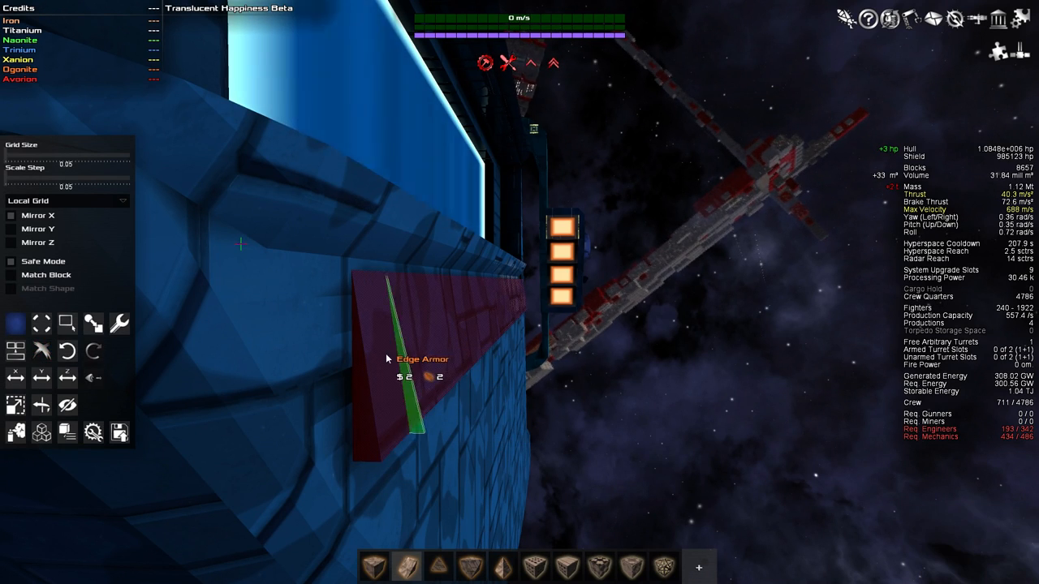
{"action": "left_click", "coordinate": [389, 357]}
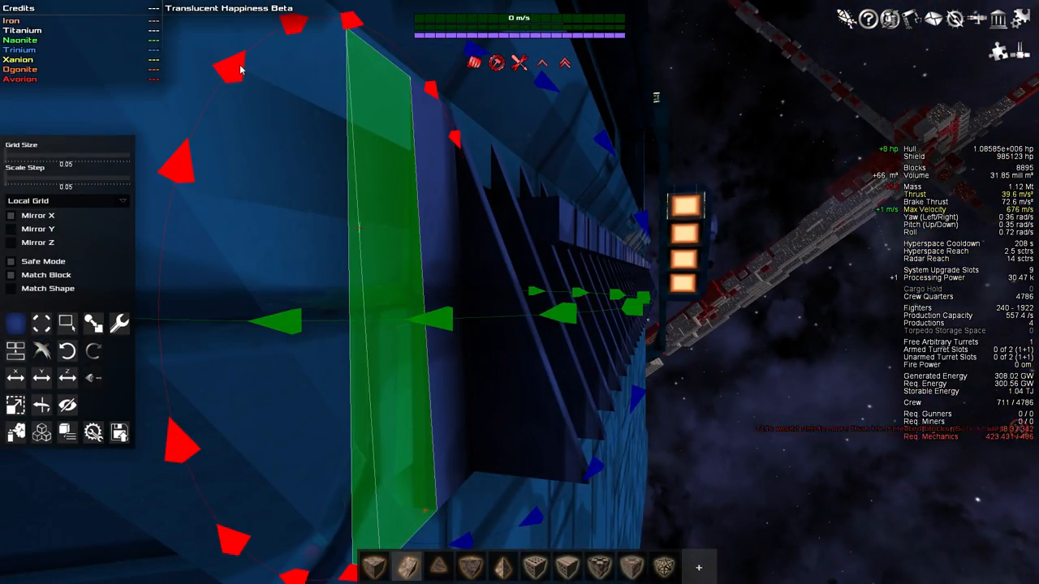
{"action": "mouse_move", "coordinate": [414, 247]}
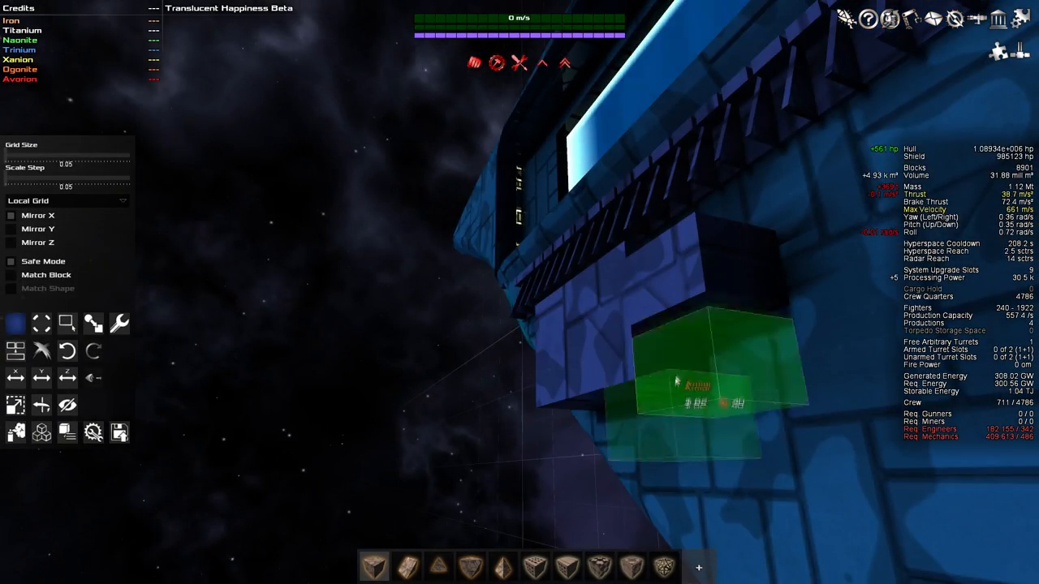
Place an armor block and a flat edge armor plate beneath the hull overhang.
{"action": "left_click", "coordinate": [695, 357]}
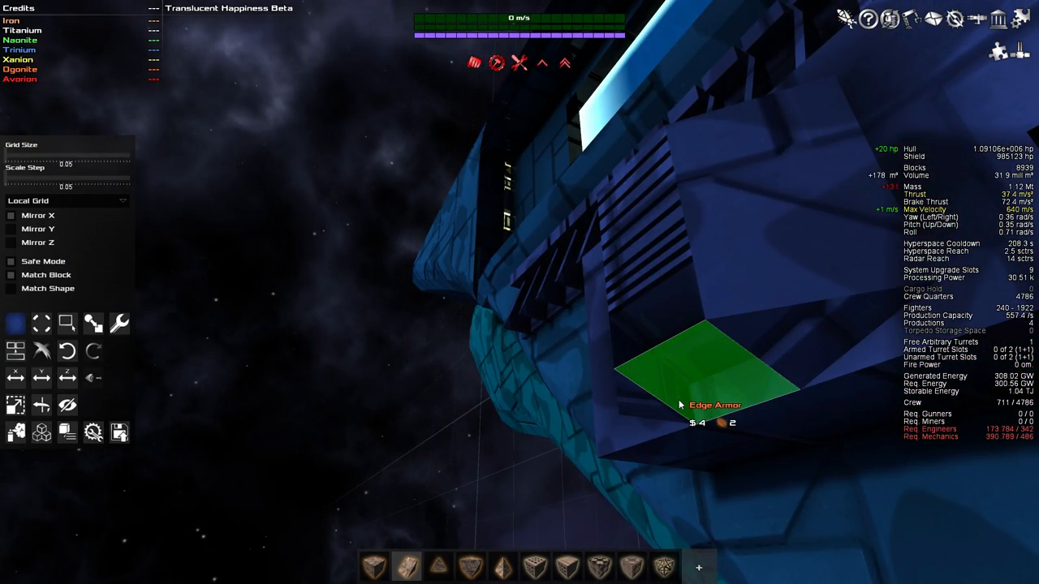
{"action": "left_click", "coordinate": [714, 366]}
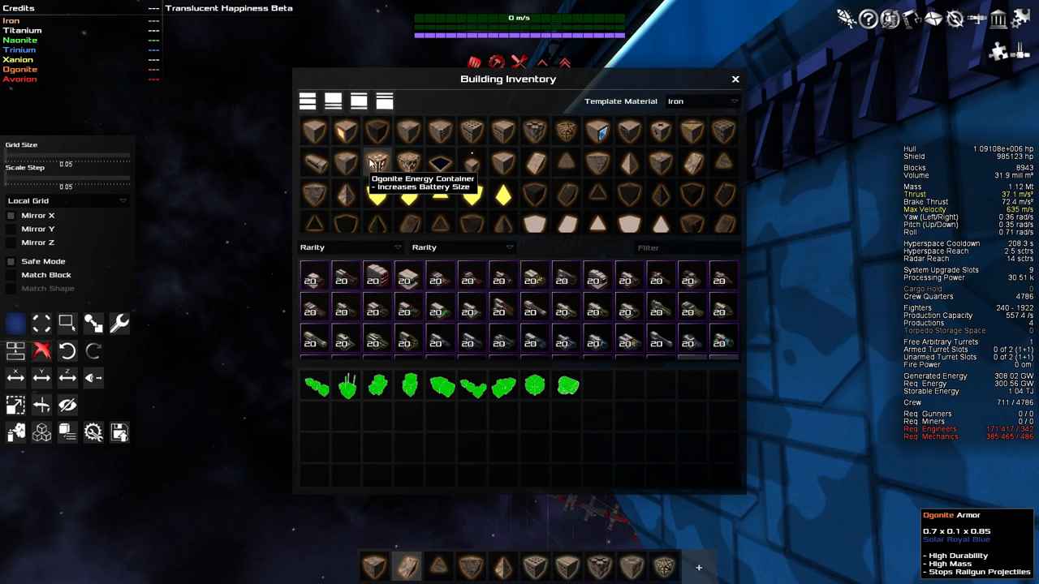
{"action": "mouse_move", "coordinate": [534, 130]}
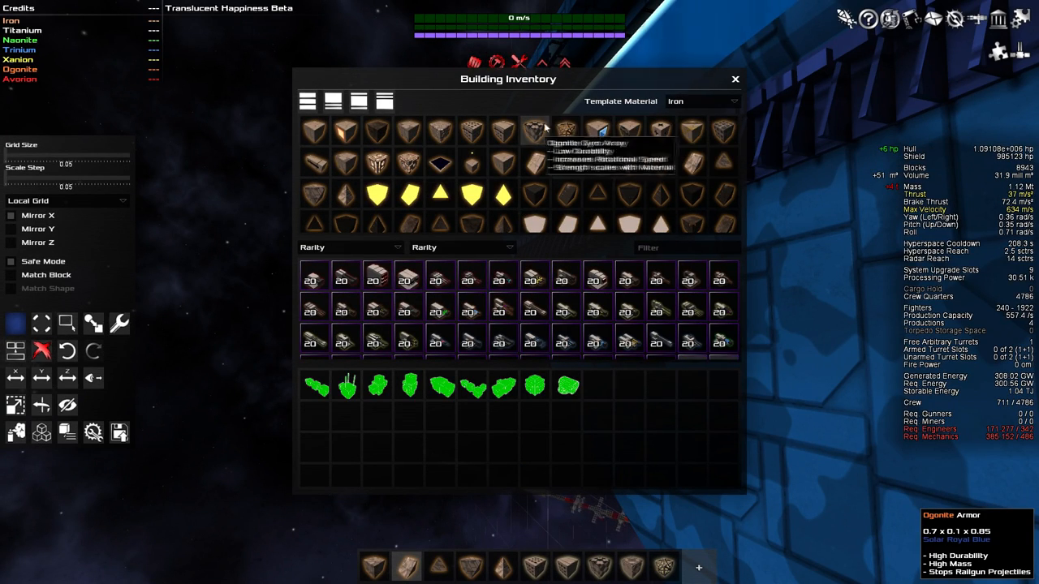
{"action": "mouse_move", "coordinate": [691, 130]}
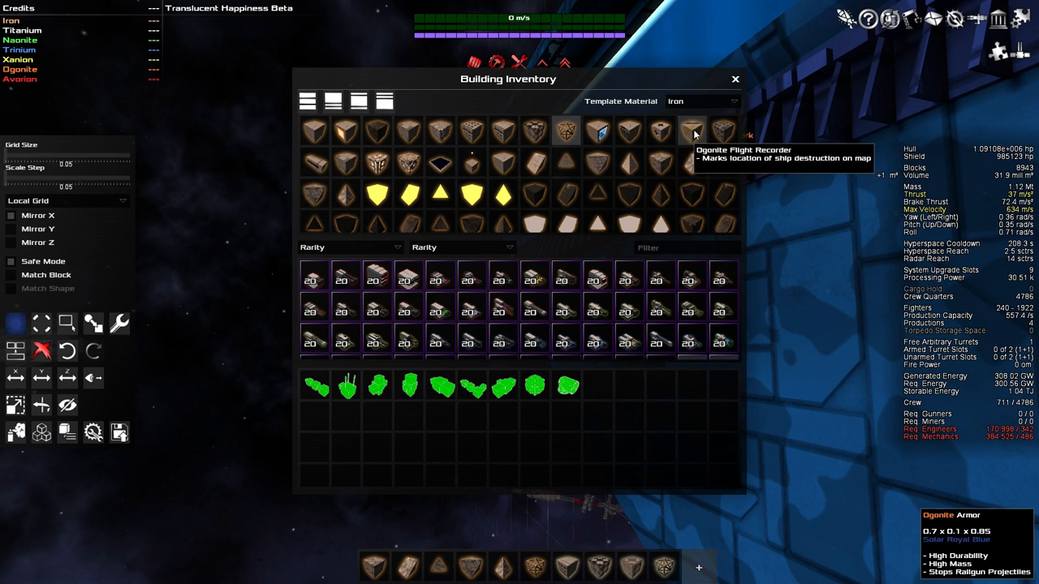
Choose the Edge Armor block from the Building Inventory.
{"action": "left_click", "coordinate": [735, 78]}
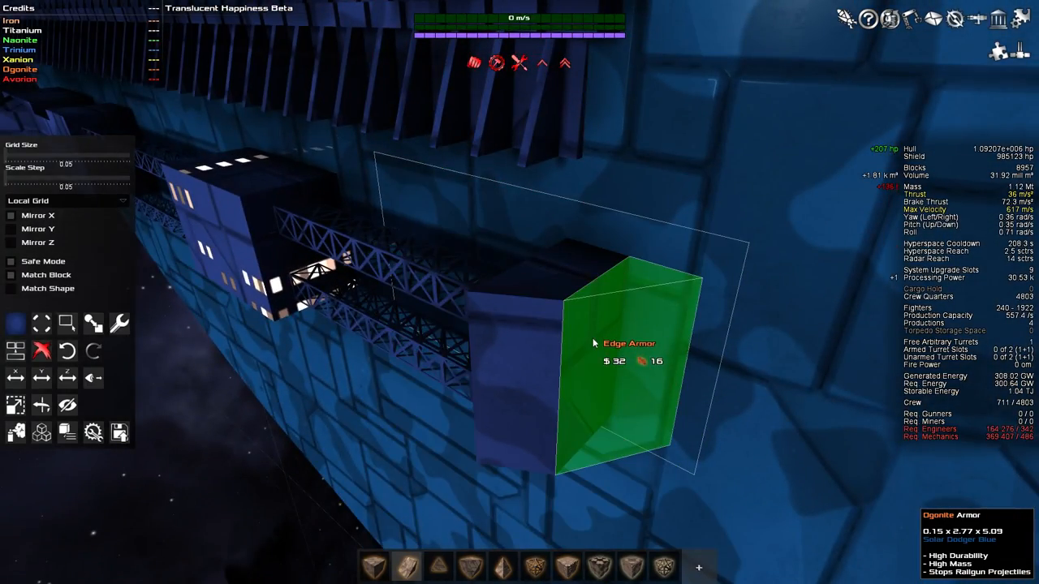
Place the edge armor block against the truss structure on the hull.
{"action": "left_click", "coordinate": [614, 365]}
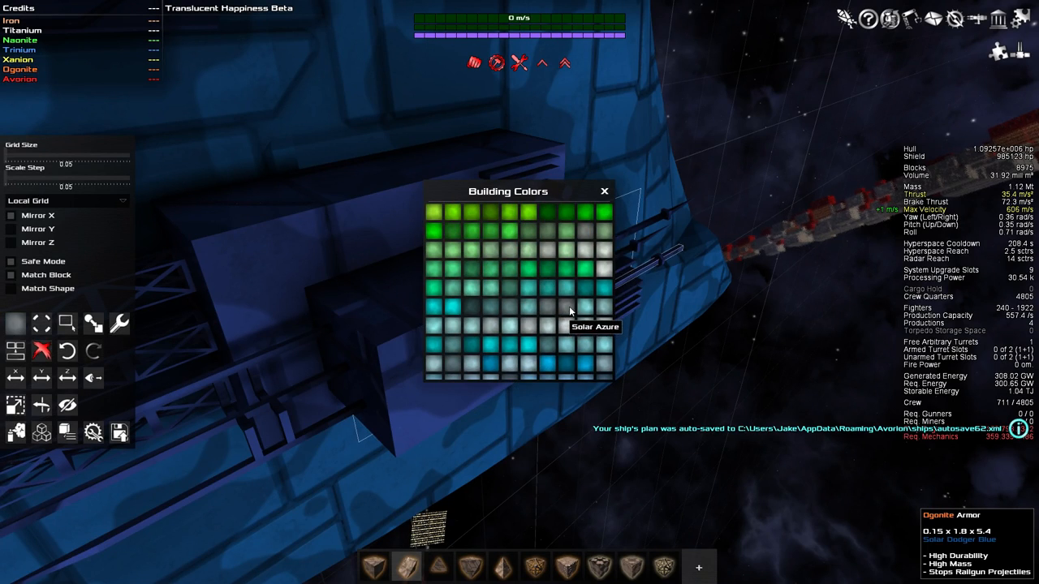
Pick a colour and drag the Building Colors palette to the lower-left corner.
{"action": "left_click", "coordinate": [603, 192]}
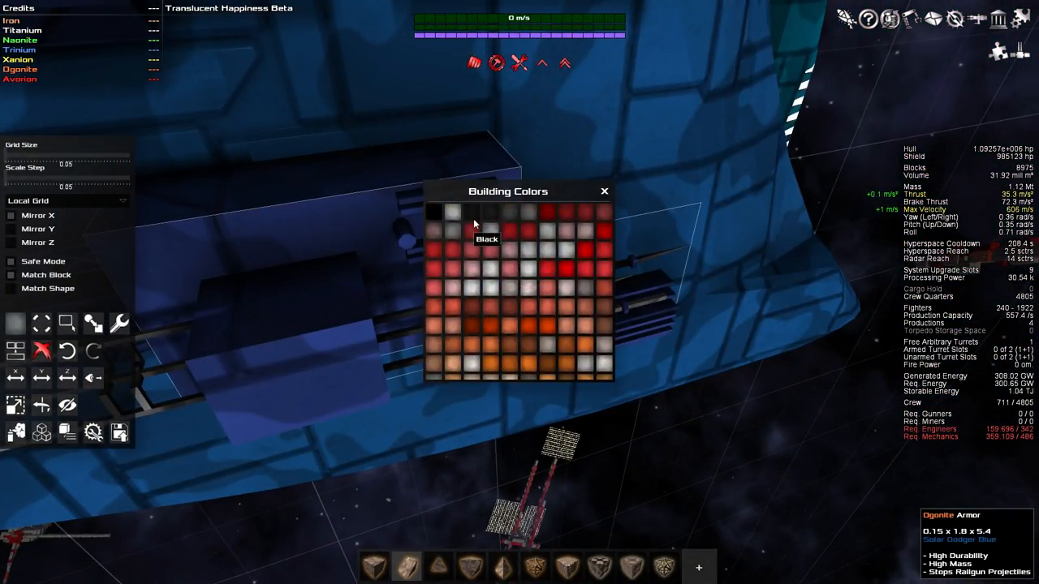
{"action": "left_click_drag", "start_coordinate": [508, 192], "coordinate": [236, 379]}
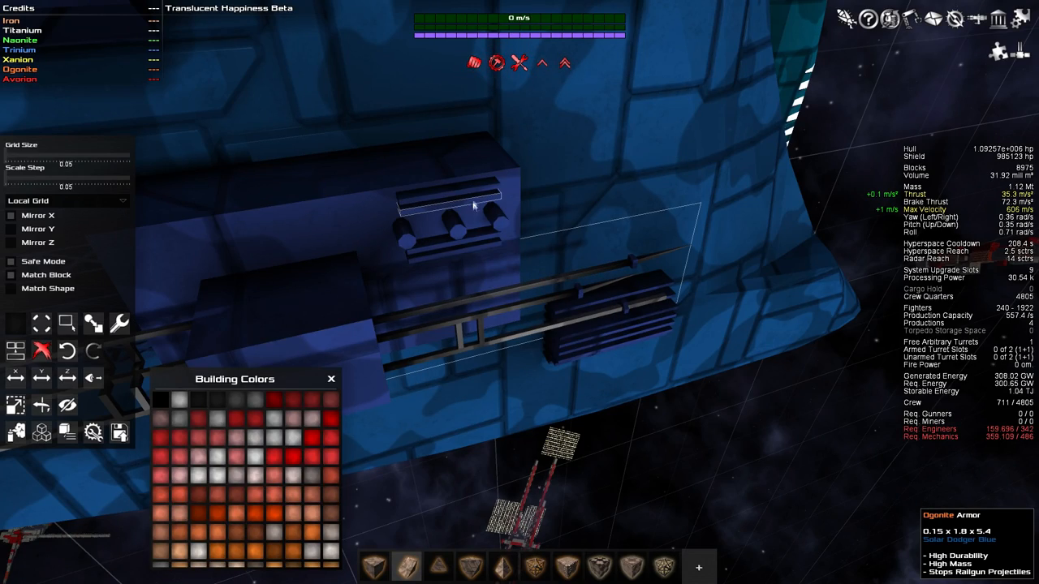